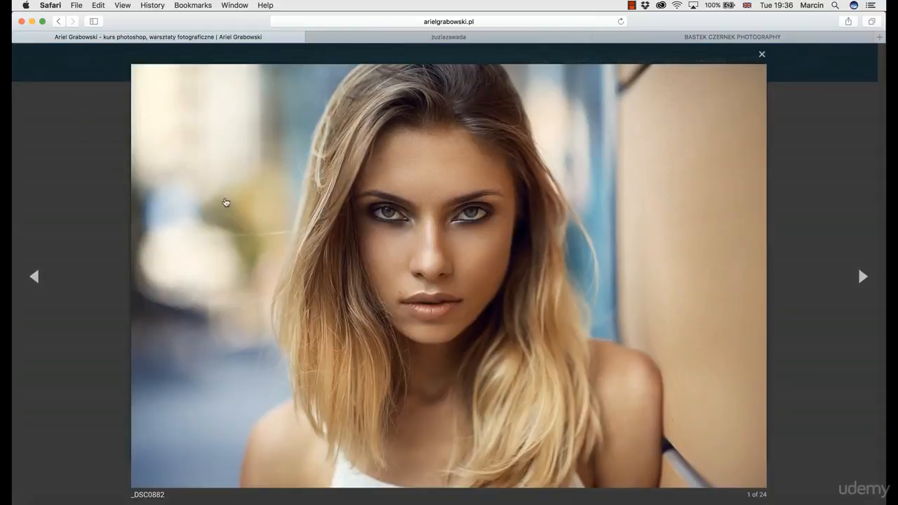
- Advance the arielgrabowski.pl gallery four photos to reach the fifth of 24
left_click(862, 276)
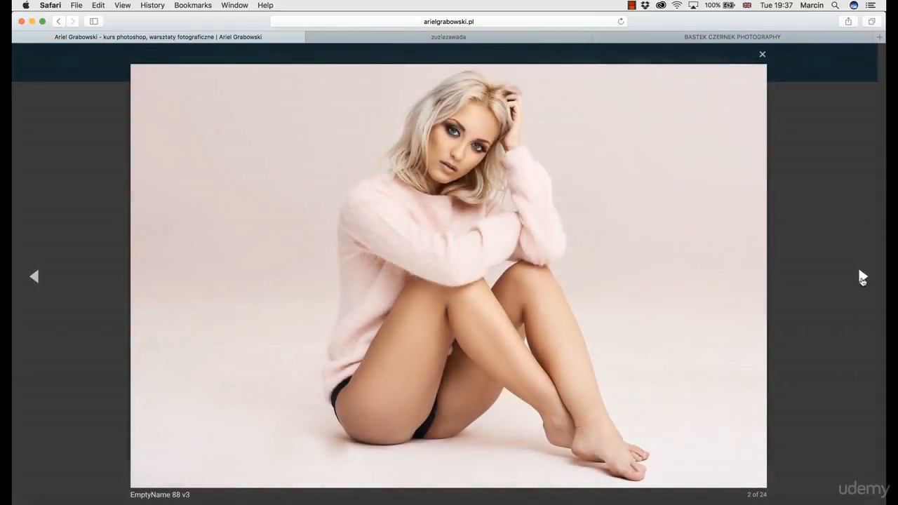
left_click(863, 276)
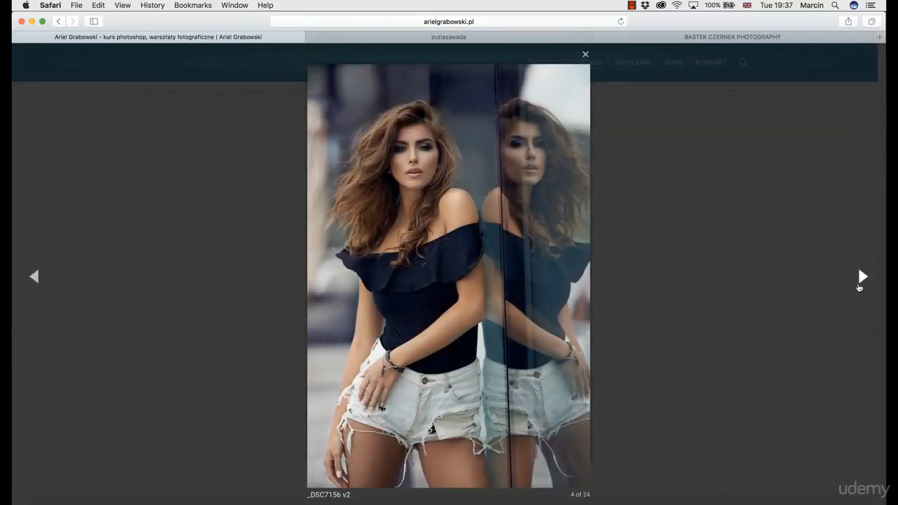
left_click(863, 275)
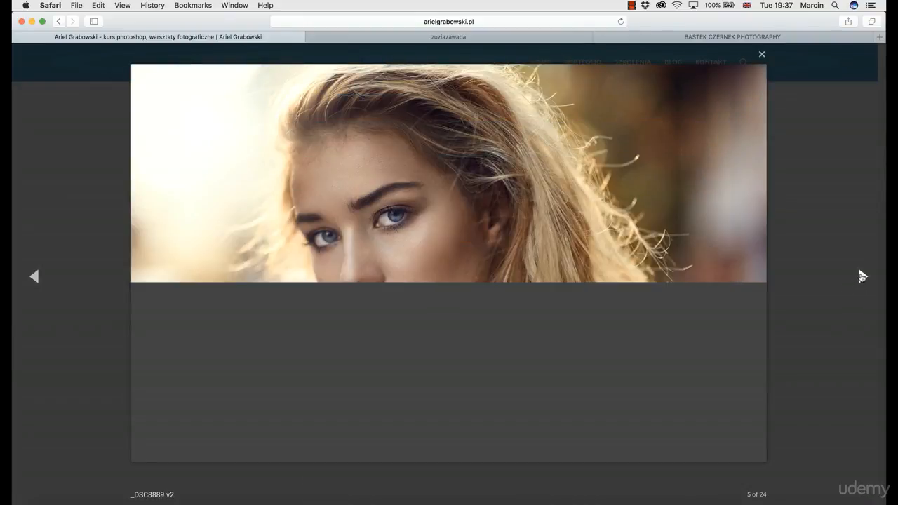
left_click(862, 276)
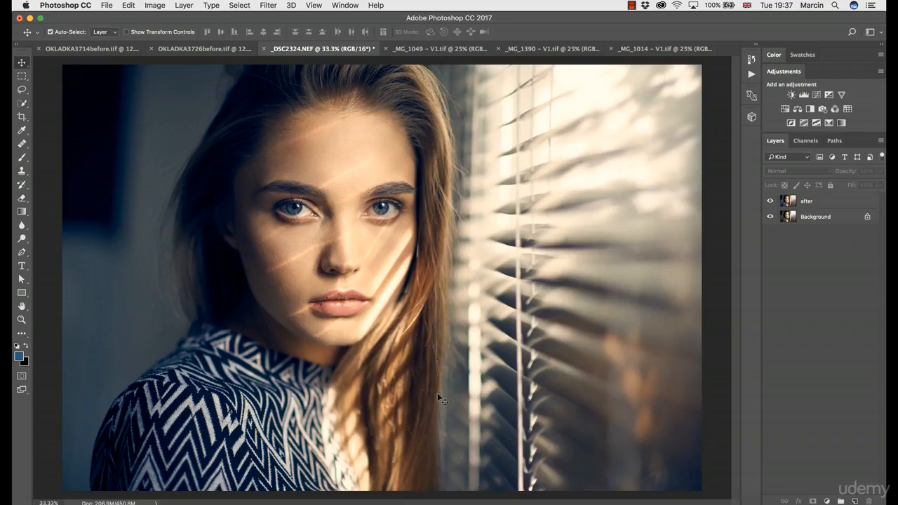
- Show the _MG_1049 – V1.tif red-cap portrait in Photoshop, then return to Safari
left_click(435, 48)
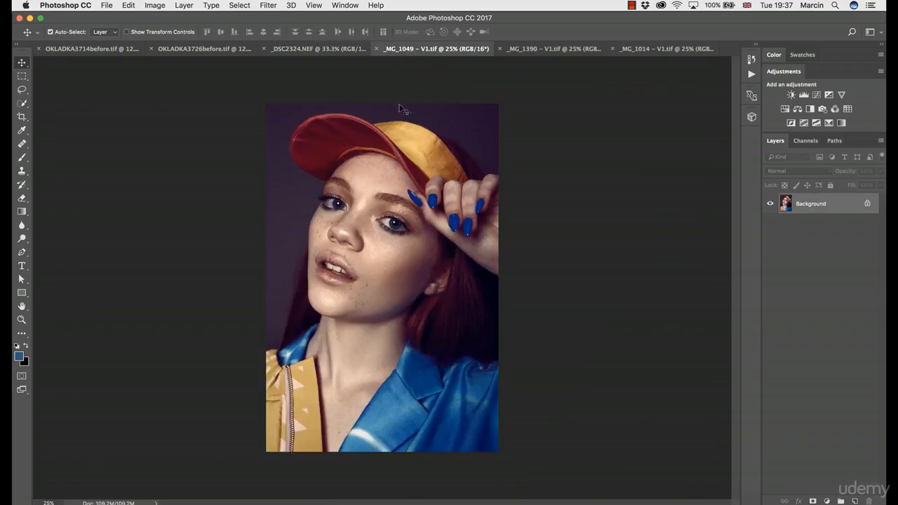
mouse_move(537, 246)
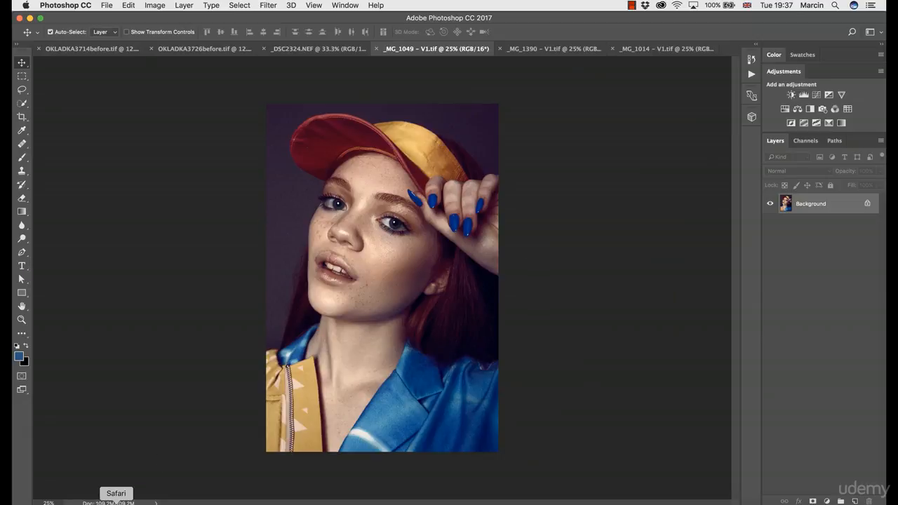
left_click(116, 493)
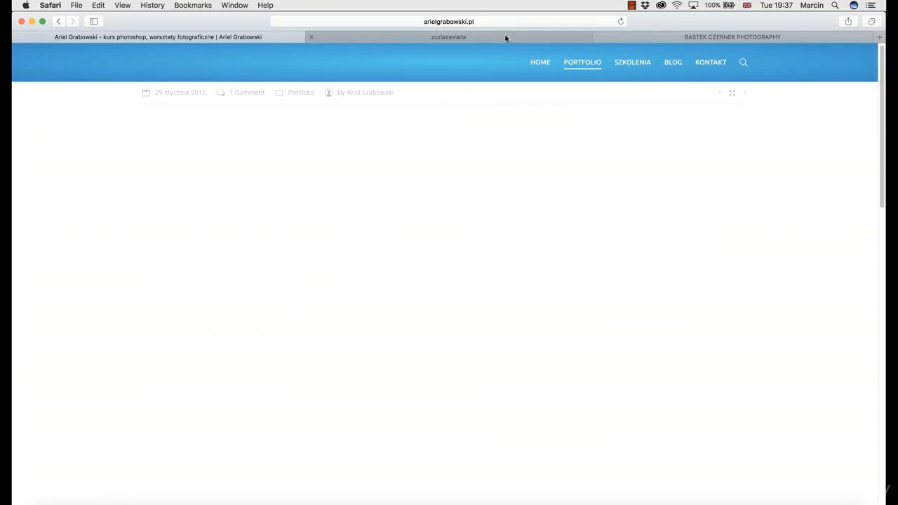
- Switch to the zuziazawada.com tab and scroll down its Work page
left_click(447, 36)
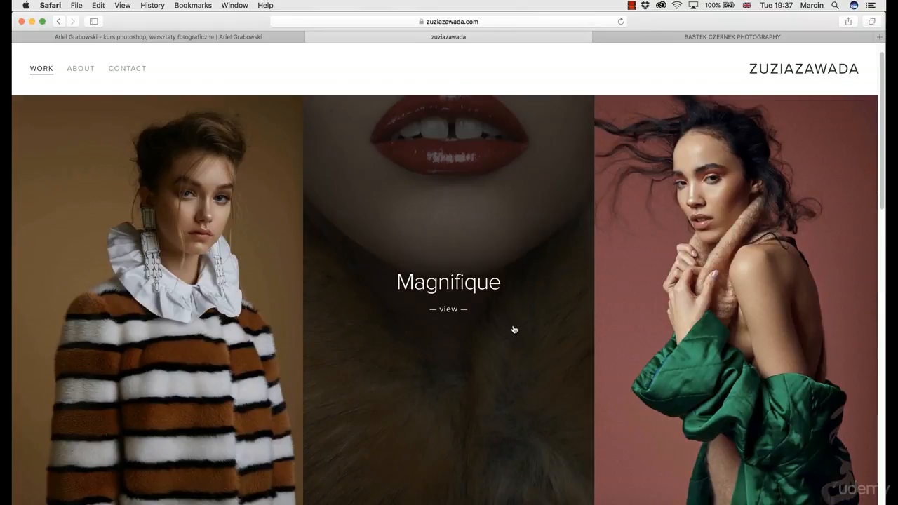
mouse_move(322, 89)
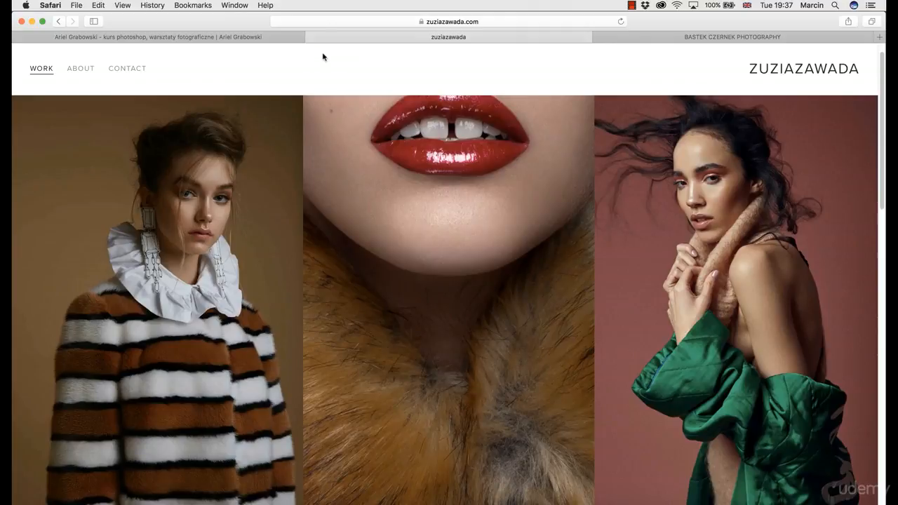
scroll("down", 3)
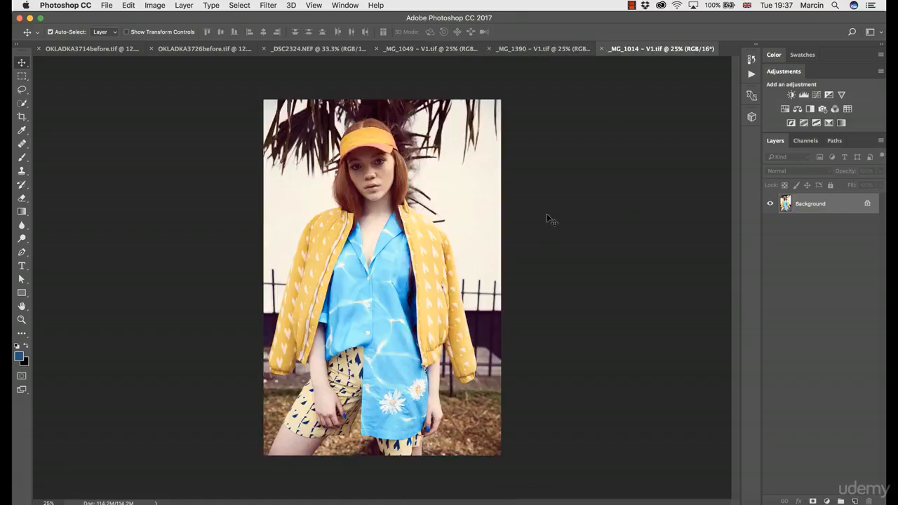
- View the _MG_1049, _DSC2324.NEF and OKLADKA3714before.tif tabs in turn, then switch to Safari
left_click(429, 48)
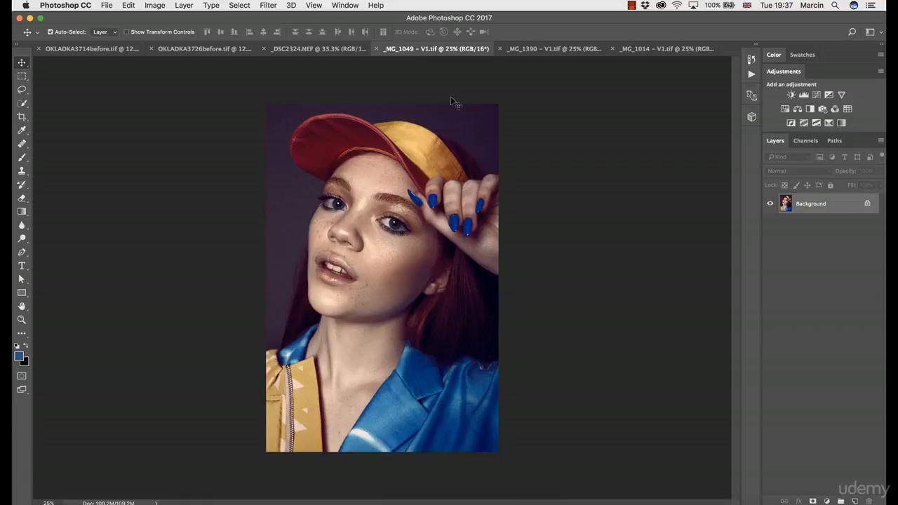
mouse_move(428, 95)
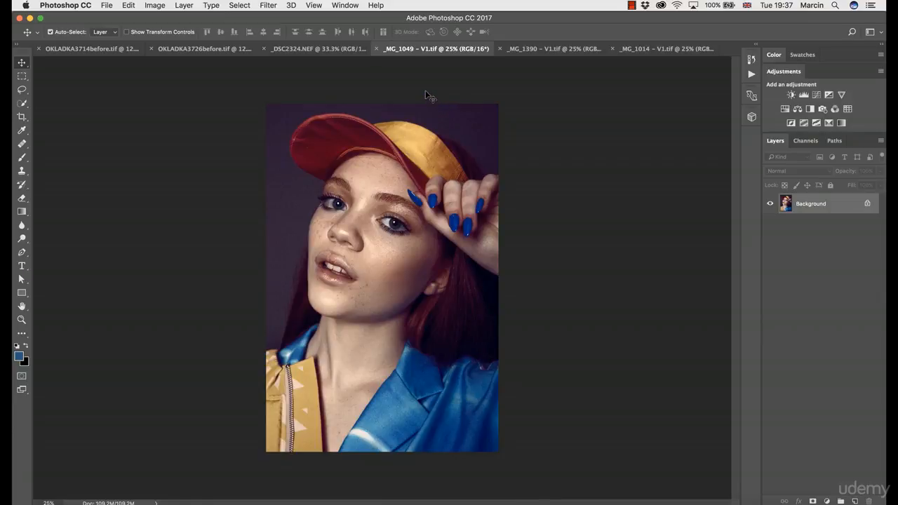
mouse_move(189, 63)
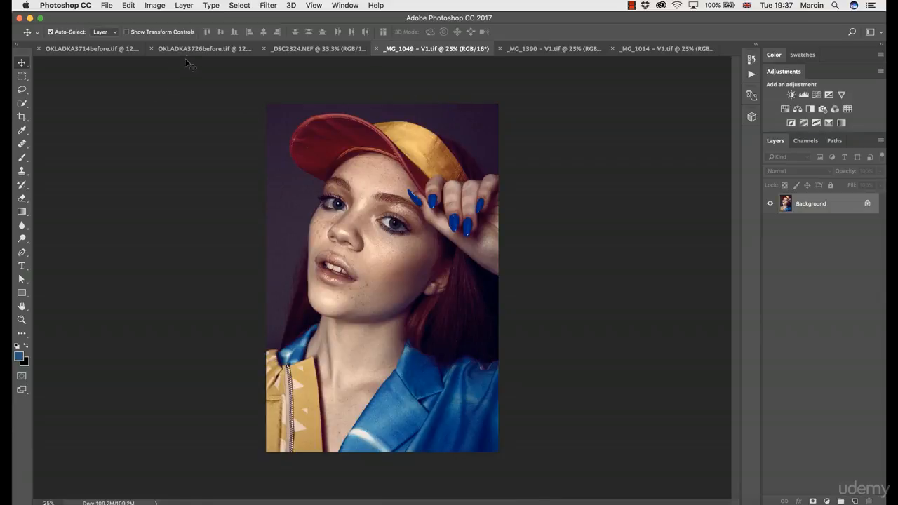
left_click(203, 49)
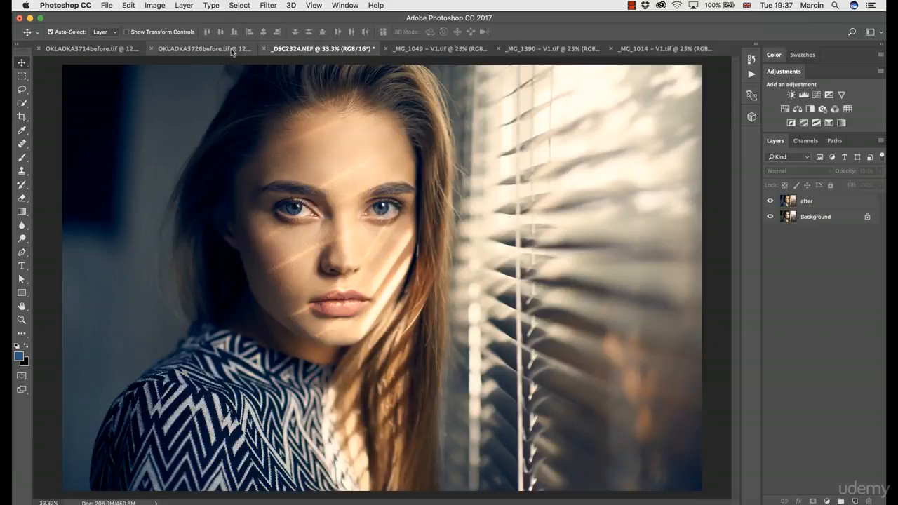
left_click(91, 49)
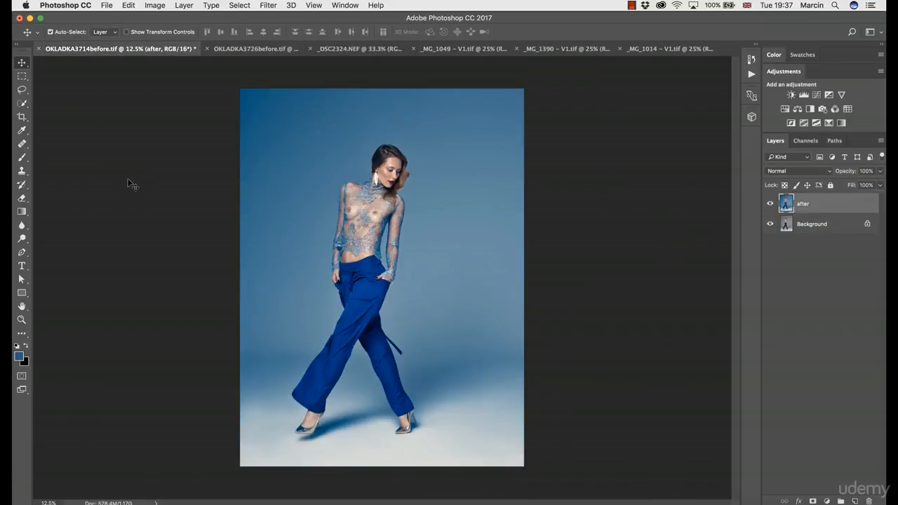
mouse_move(93, 359)
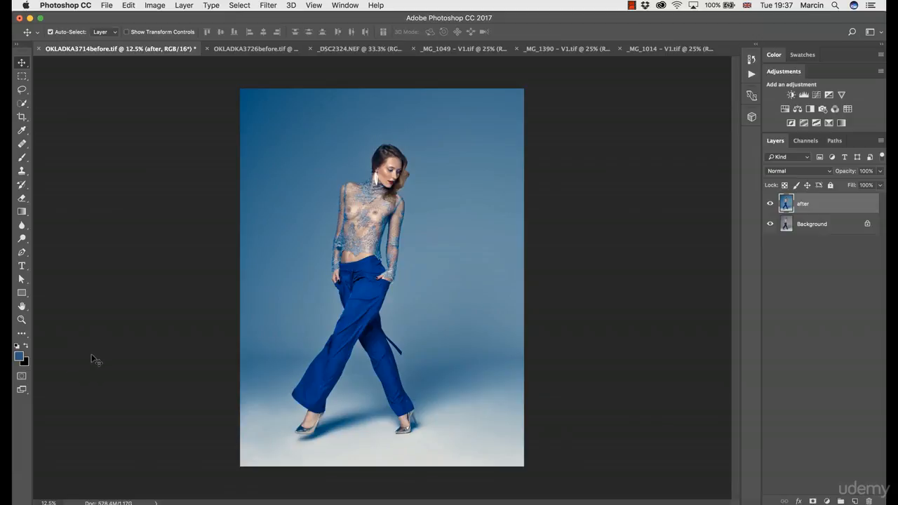
mouse_move(109, 381)
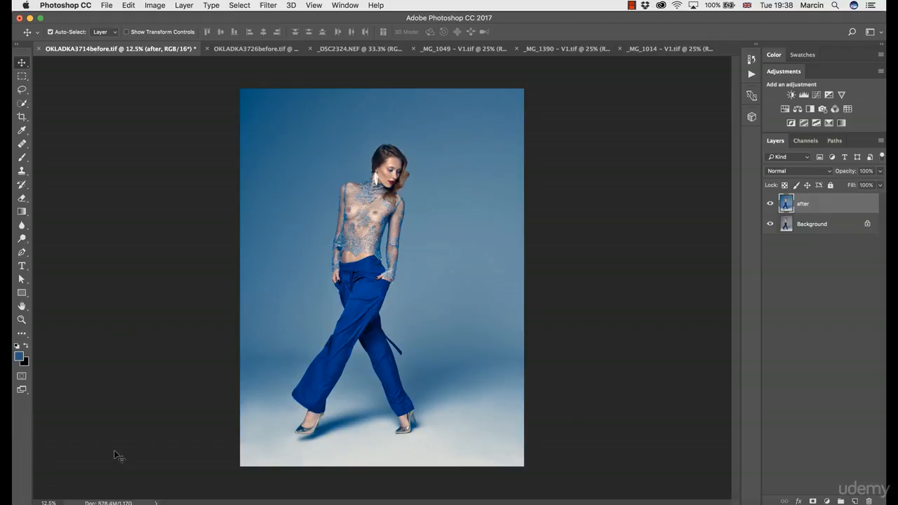
left_click(50, 5)
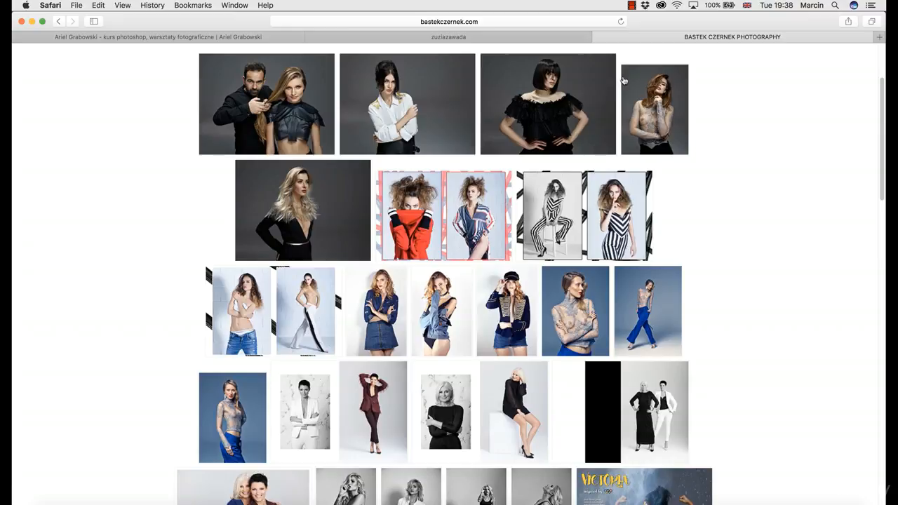
mouse_move(632, 89)
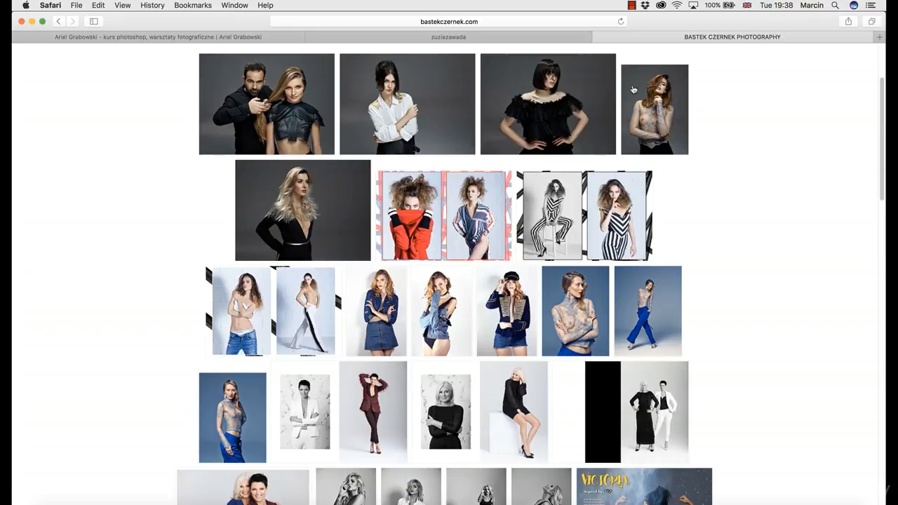
- Scroll down the bastekczernek.com gallery to reveal more portrait rows
scroll("down", 3)
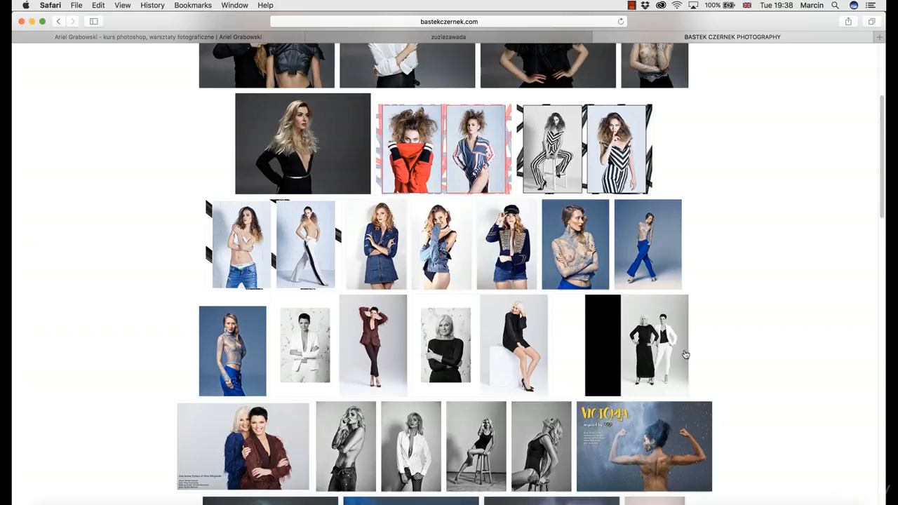